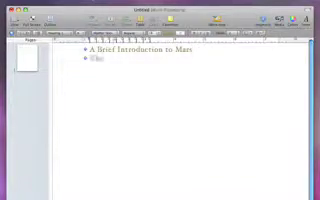
{"action": "type", "text": "The Mars Curse"}
{"action": "type", "text": "Preparing for"}
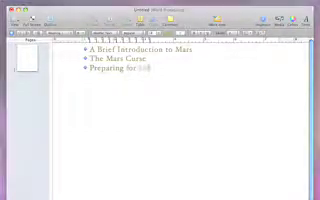
{"action": "type", "text": "An Autonomous EDL"}
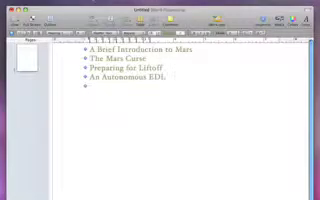
{"action": "type", "text": "THE"}
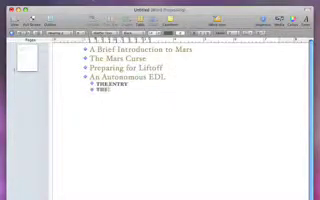
{"action": "type", "text": "THE DESCENT"}
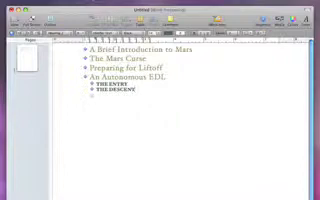